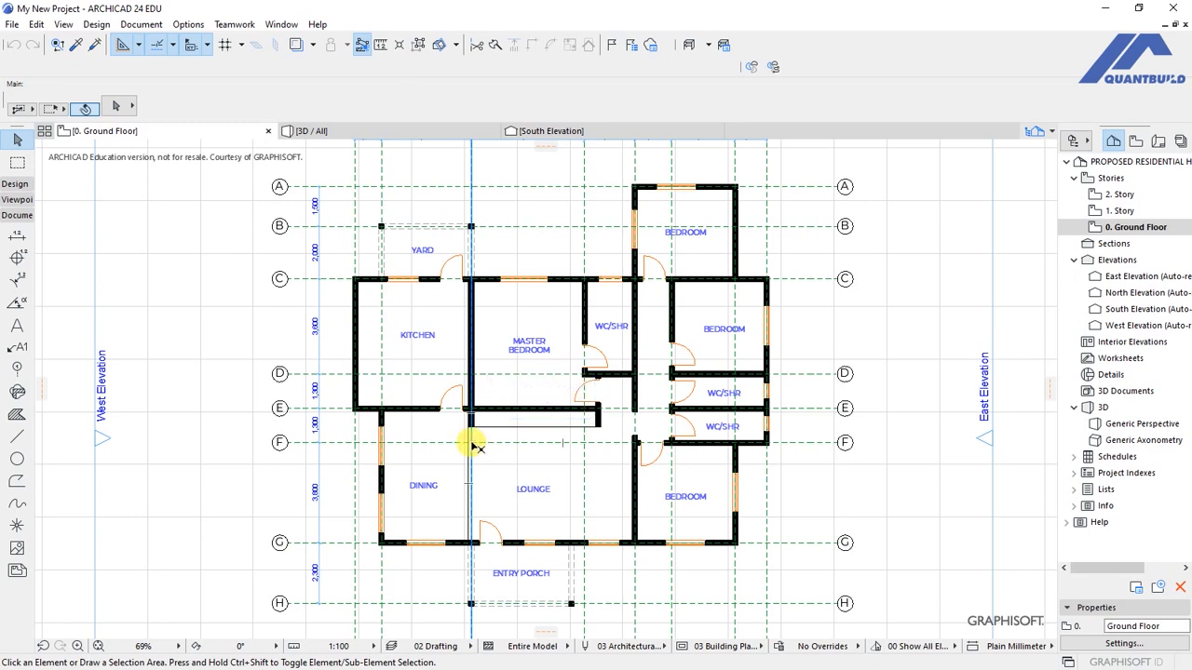
{"action": "mouse_move", "coordinate": [473, 443]}
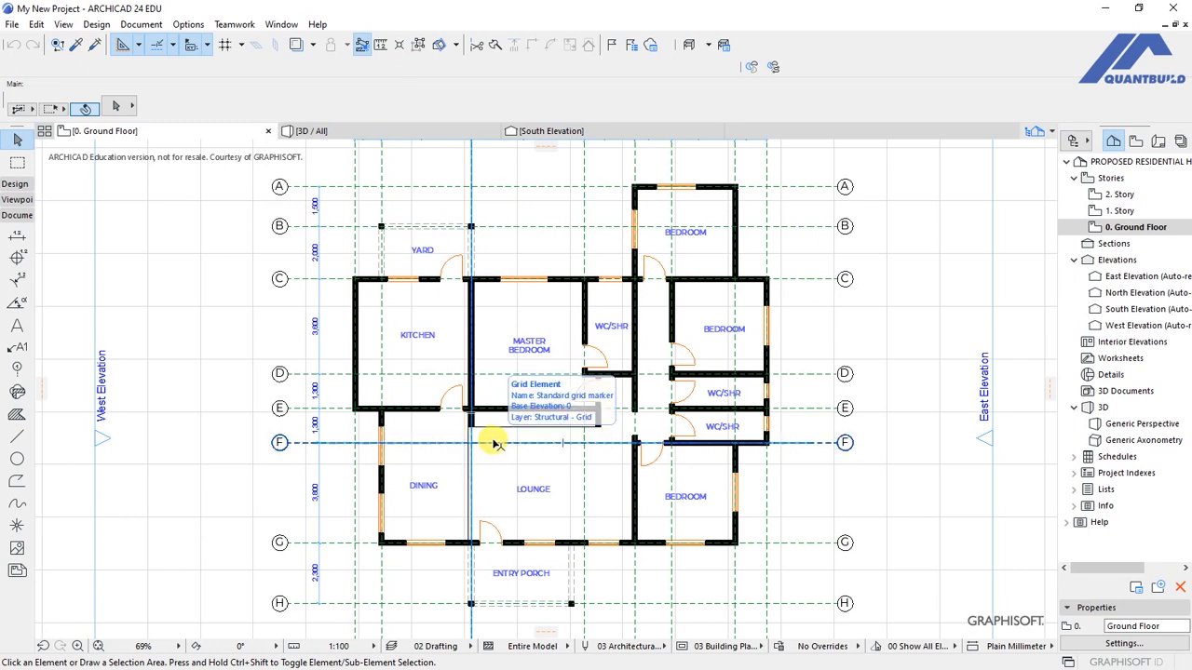
Show the File menu's Save command with its Ctrl+S shortcut, then bring up the shortcut document
{"action": "left_click", "coordinate": [493, 444]}
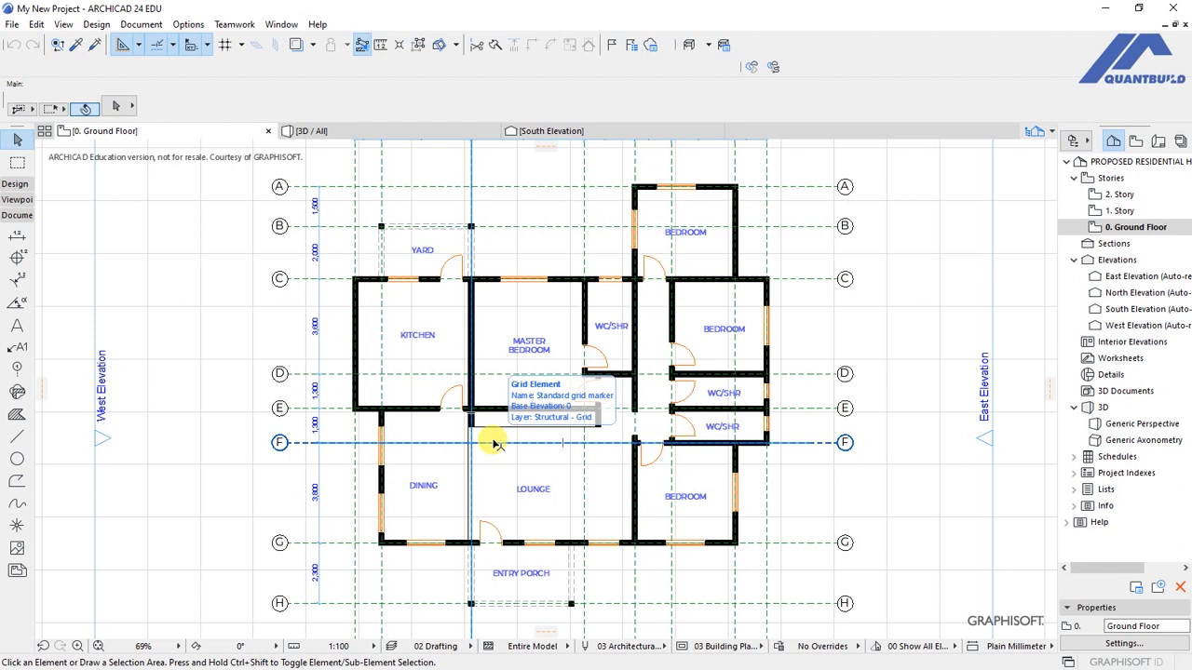
{"action": "mouse_move", "coordinate": [540, 596]}
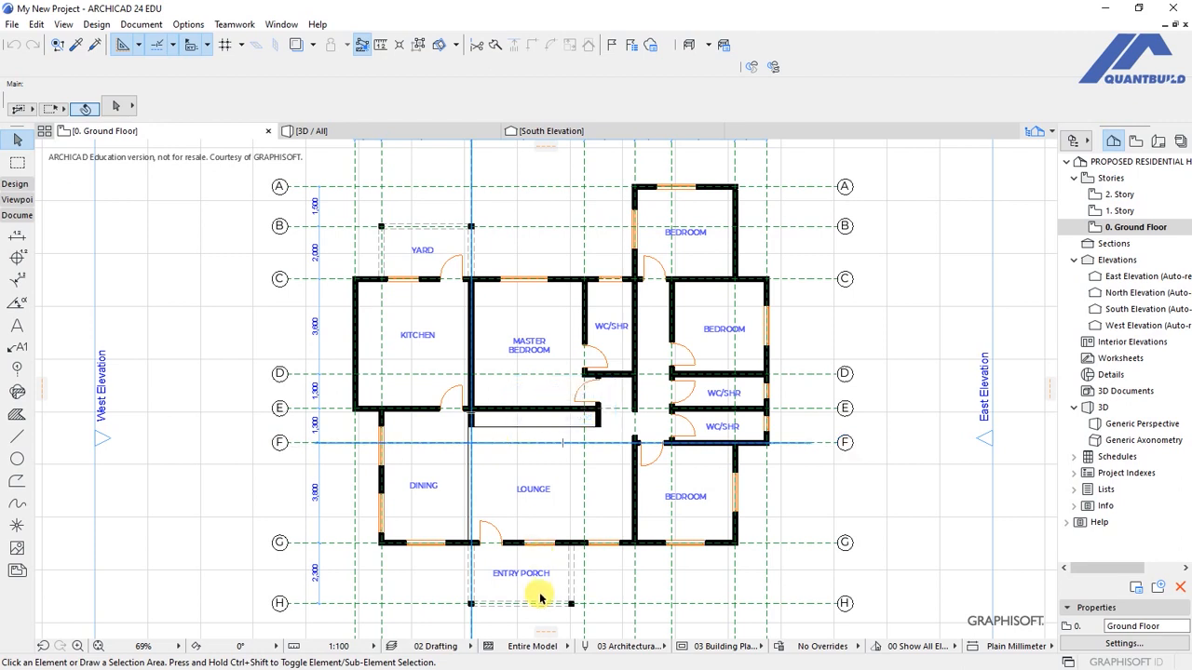
{"action": "mouse_move", "coordinate": [520, 454]}
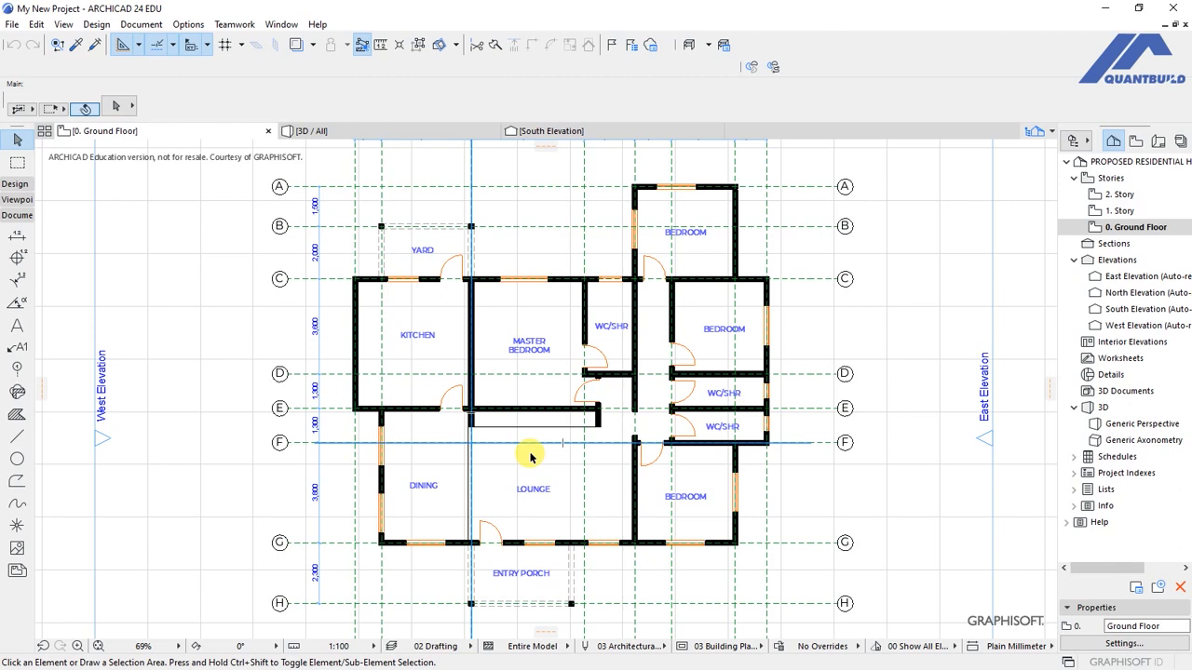
{"action": "mouse_move", "coordinate": [512, 324]}
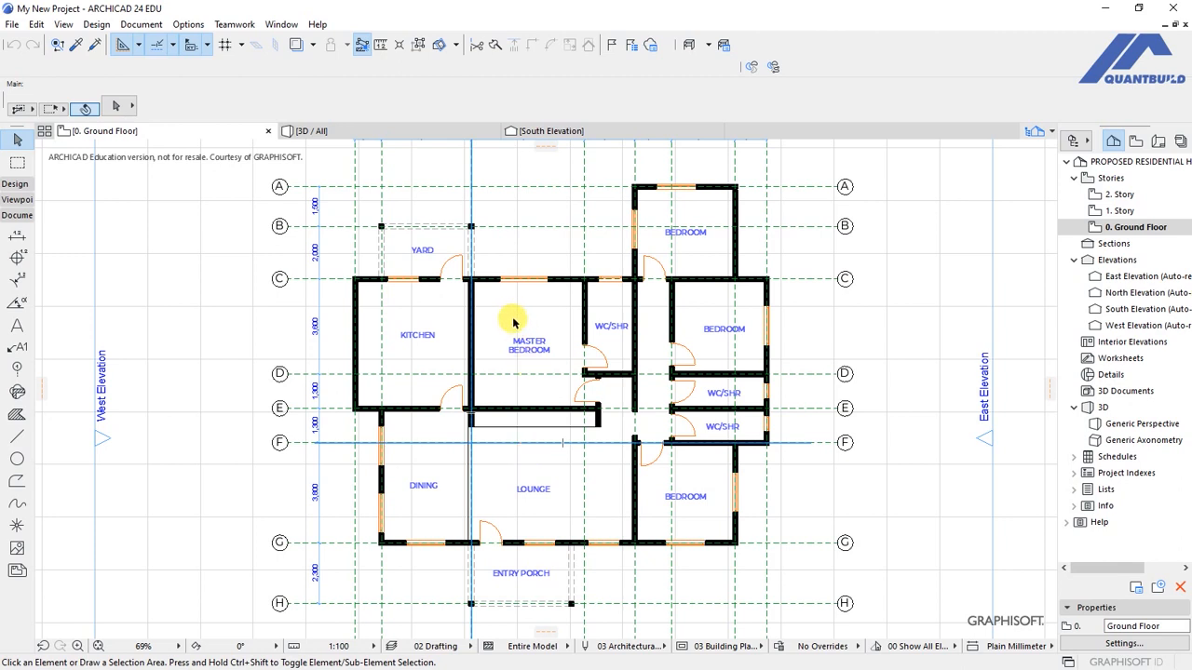
{"action": "left_click", "coordinate": [11, 24]}
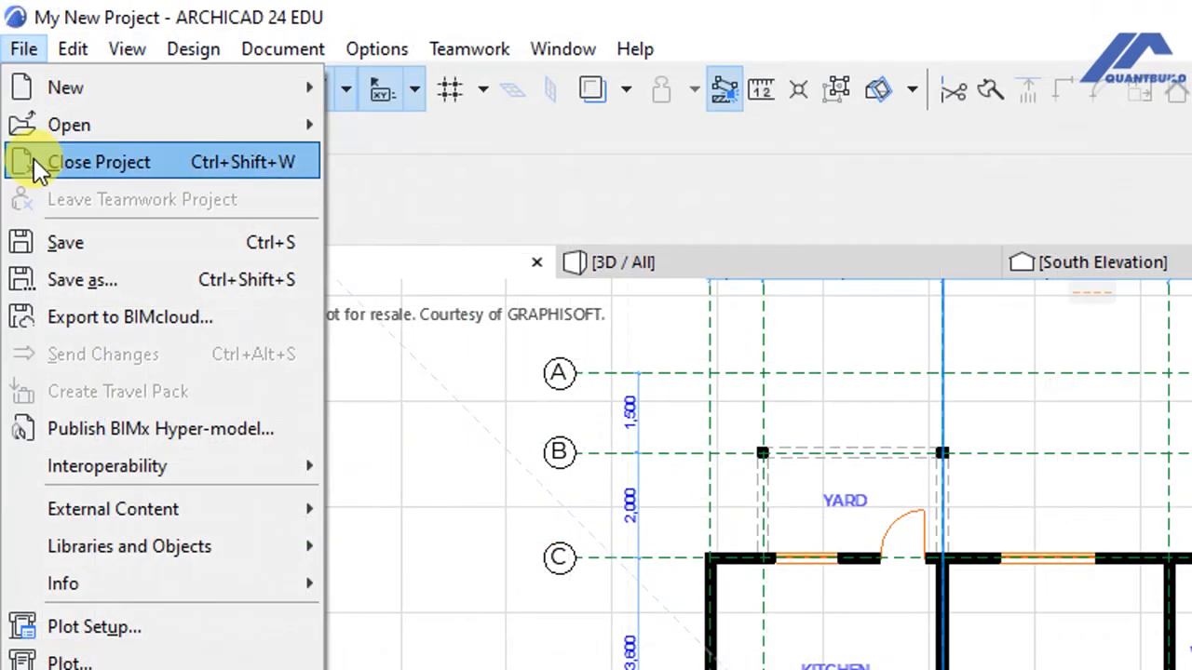
{"action": "mouse_move", "coordinate": [65, 242]}
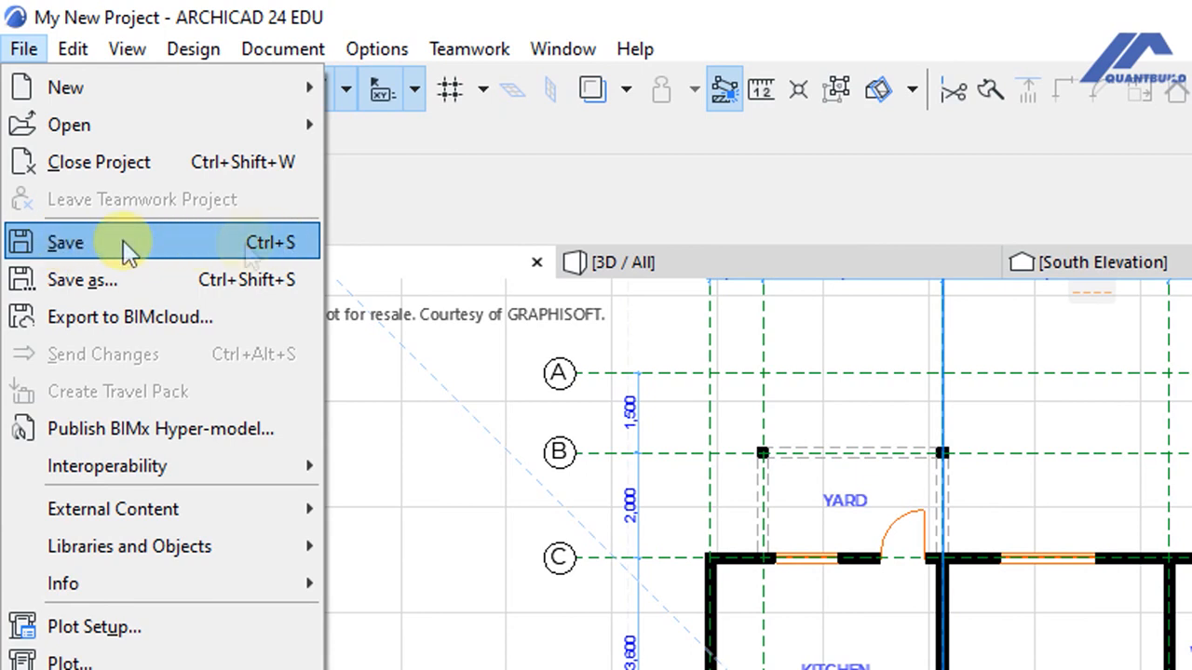
{"action": "mouse_move", "coordinate": [261, 249]}
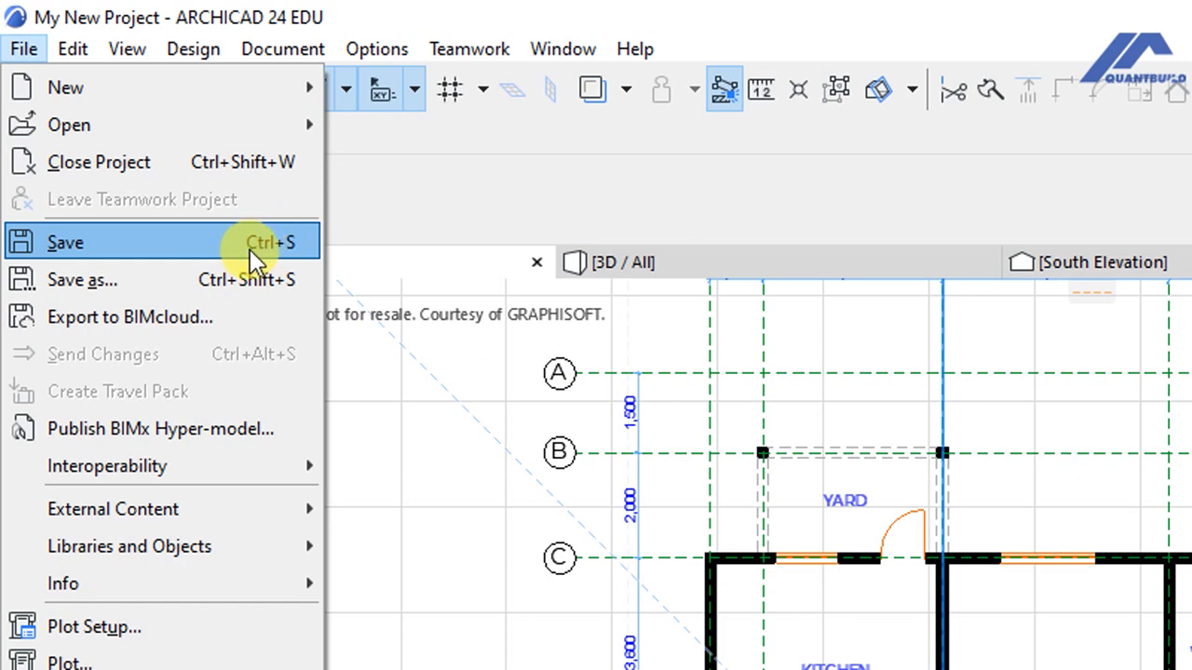
{"action": "mouse_move", "coordinate": [298, 257]}
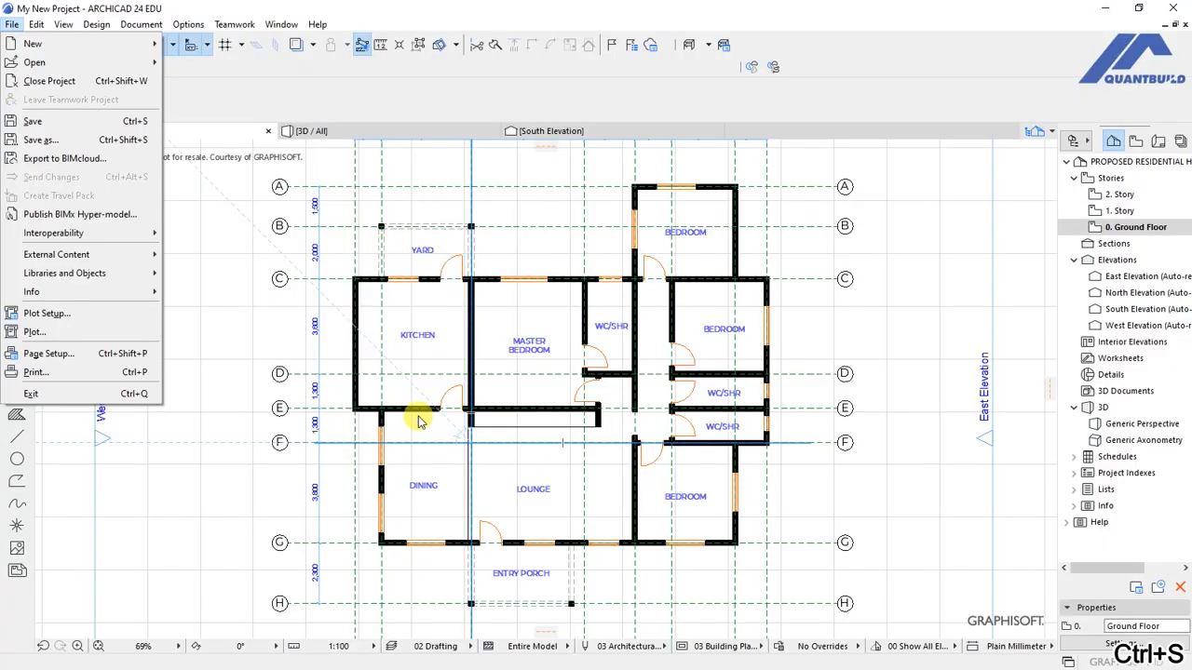
{"action": "mouse_move", "coordinate": [227, 306]}
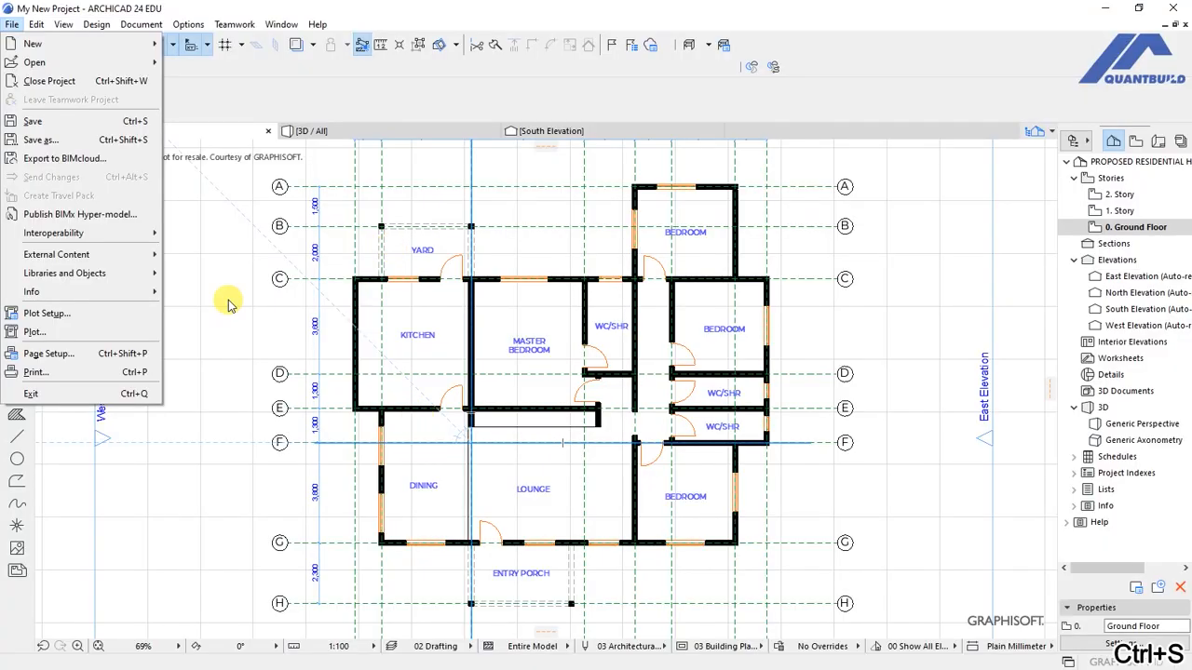
{"action": "mouse_move", "coordinate": [280, 302]}
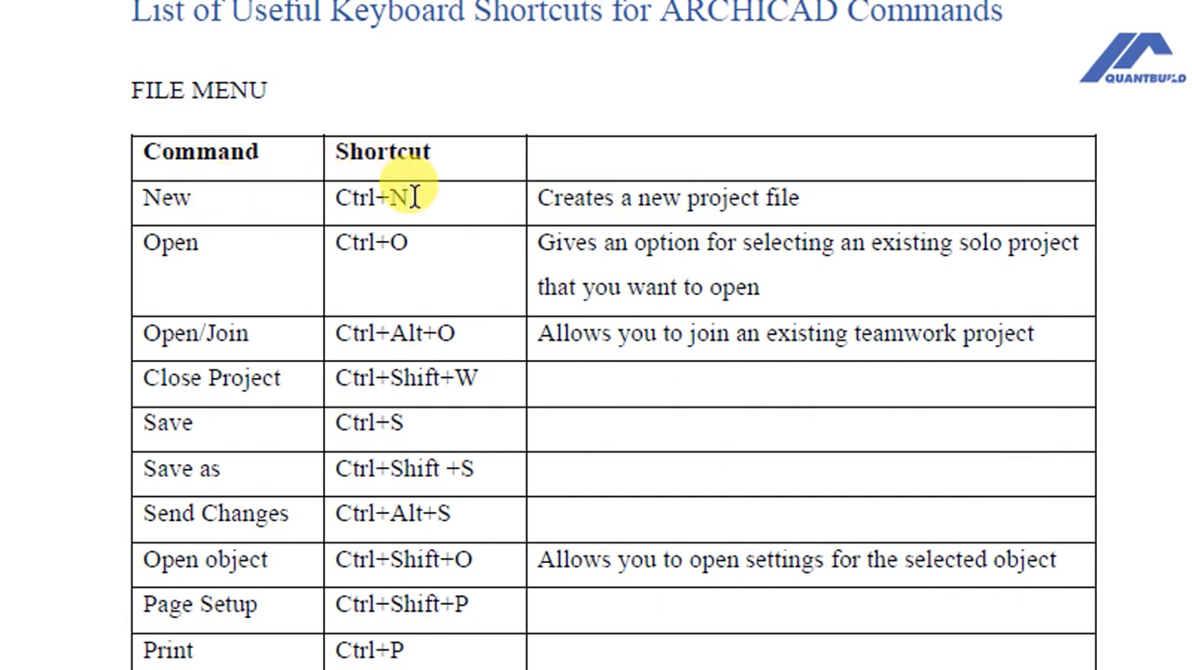
Scroll the Useful ARCHICAD Keyboard Shortcuts PDF from the FILE MENU table down to the VIEW MENU table
{"action": "scroll", "scroll_direction": "down", "scroll_amount": 3}
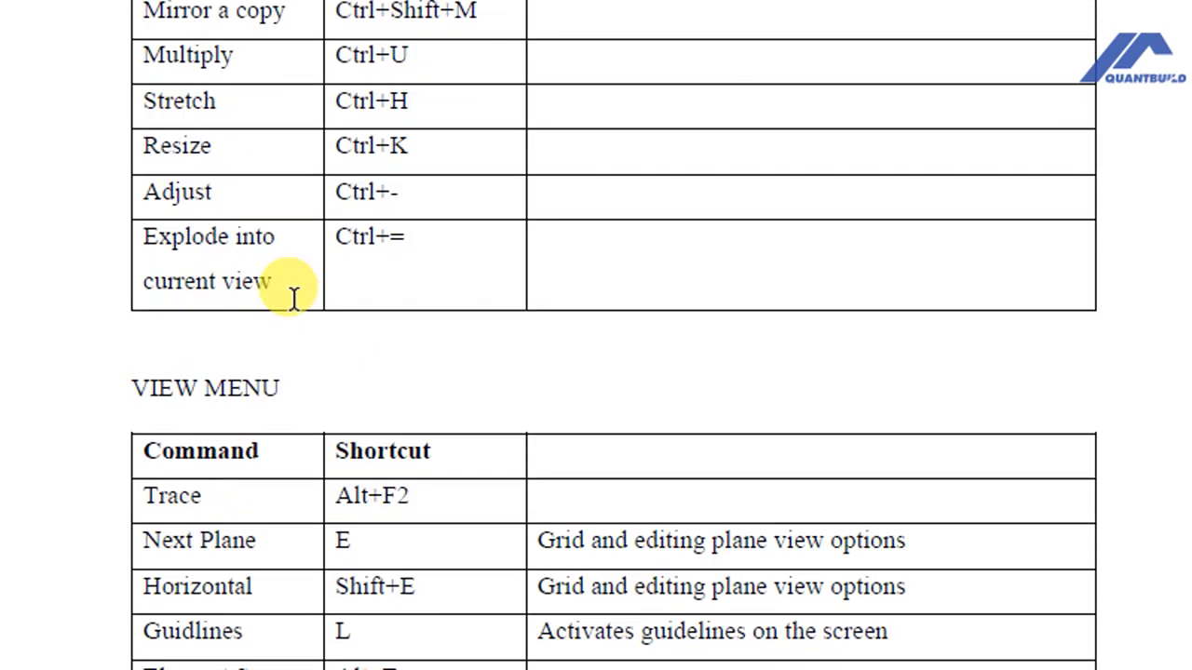
{"action": "scroll", "scroll_direction": "down", "scroll_amount": 3}
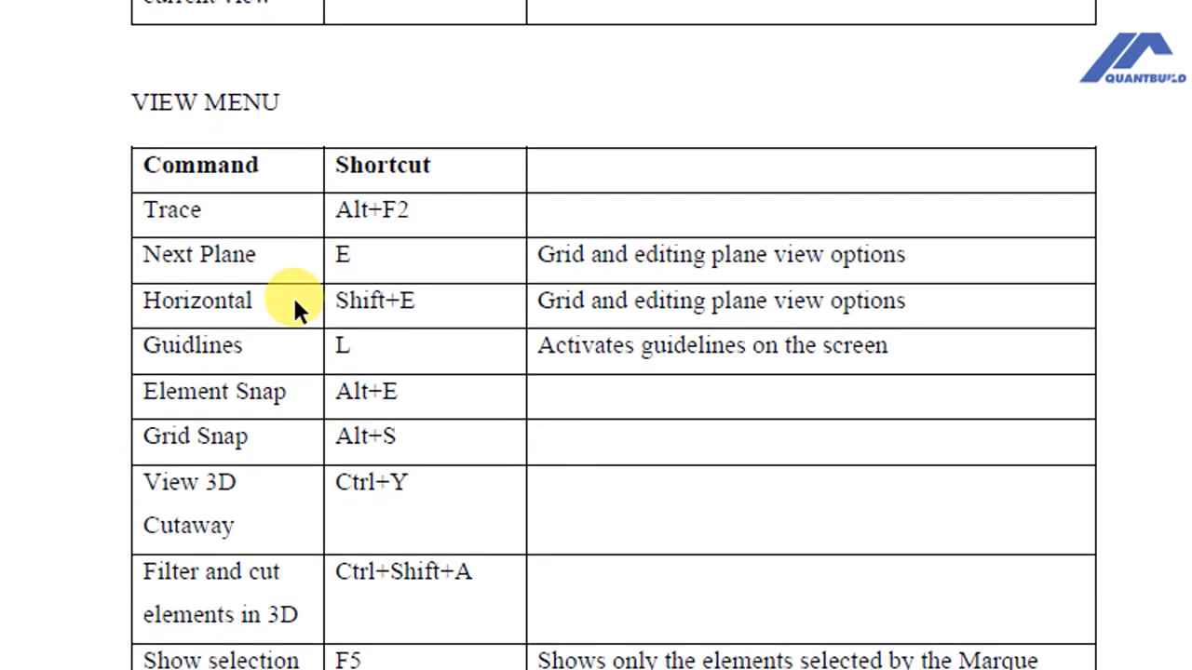
{"action": "scroll", "scroll_direction": "down", "scroll_amount": 3}
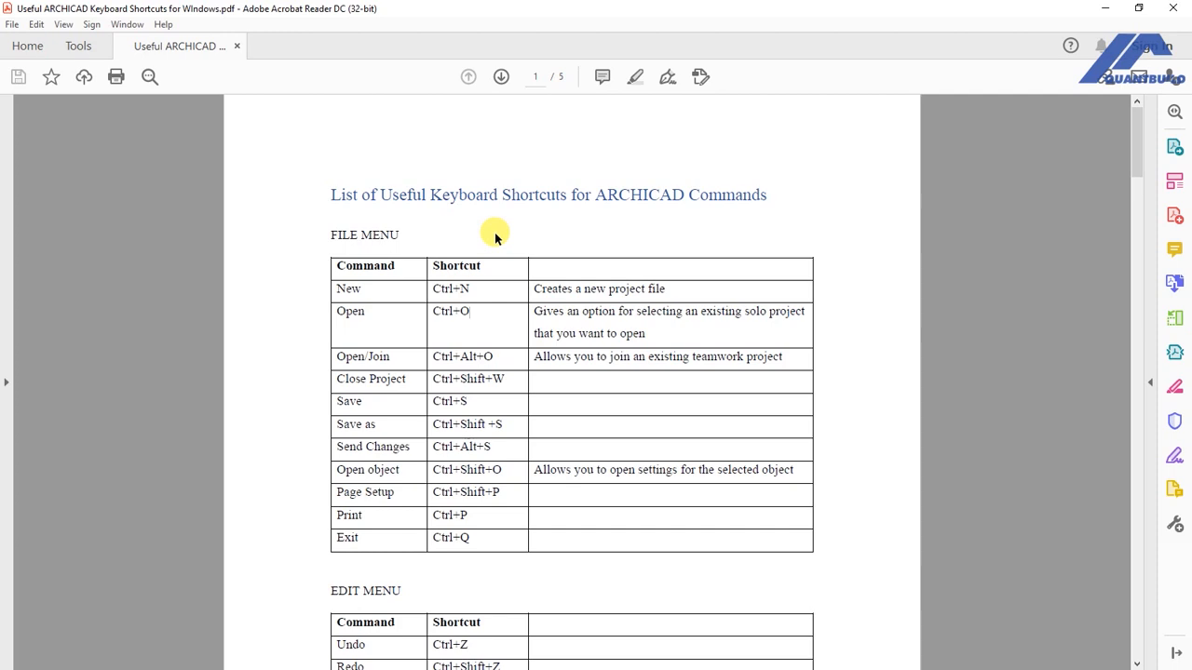
{"action": "mouse_move", "coordinate": [477, 315]}
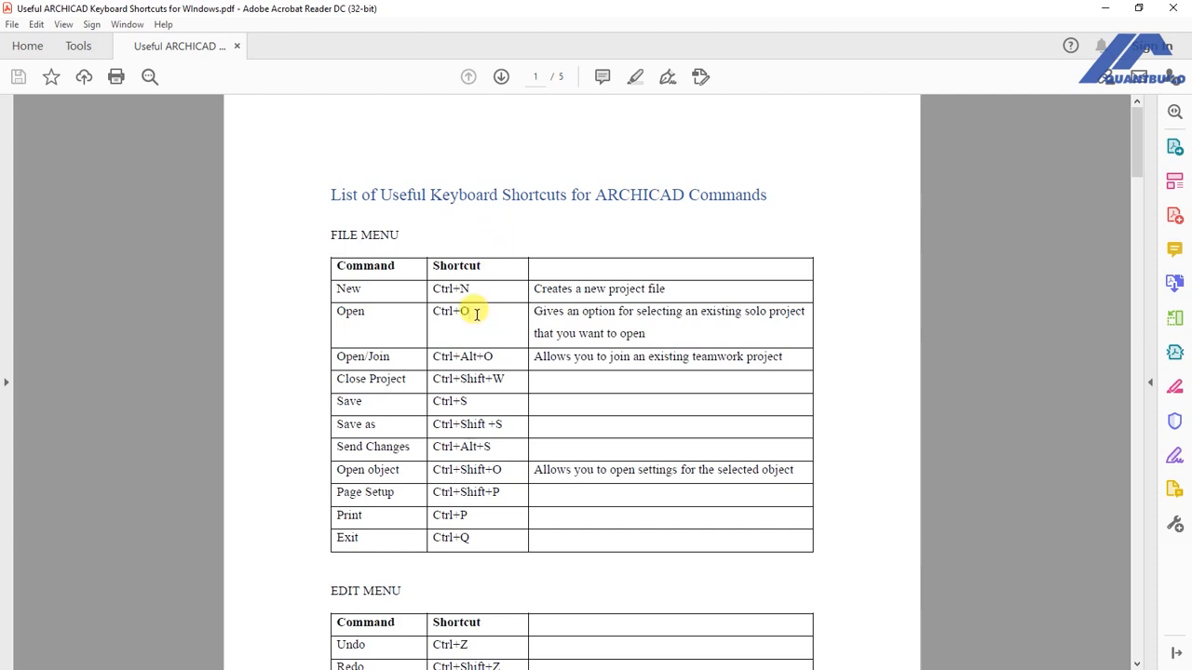
Select the text of the New and Open rows in the FILE MENU shortcut table
{"action": "left_click_drag", "start_coordinate": [432, 289], "coordinate": [475, 311]}
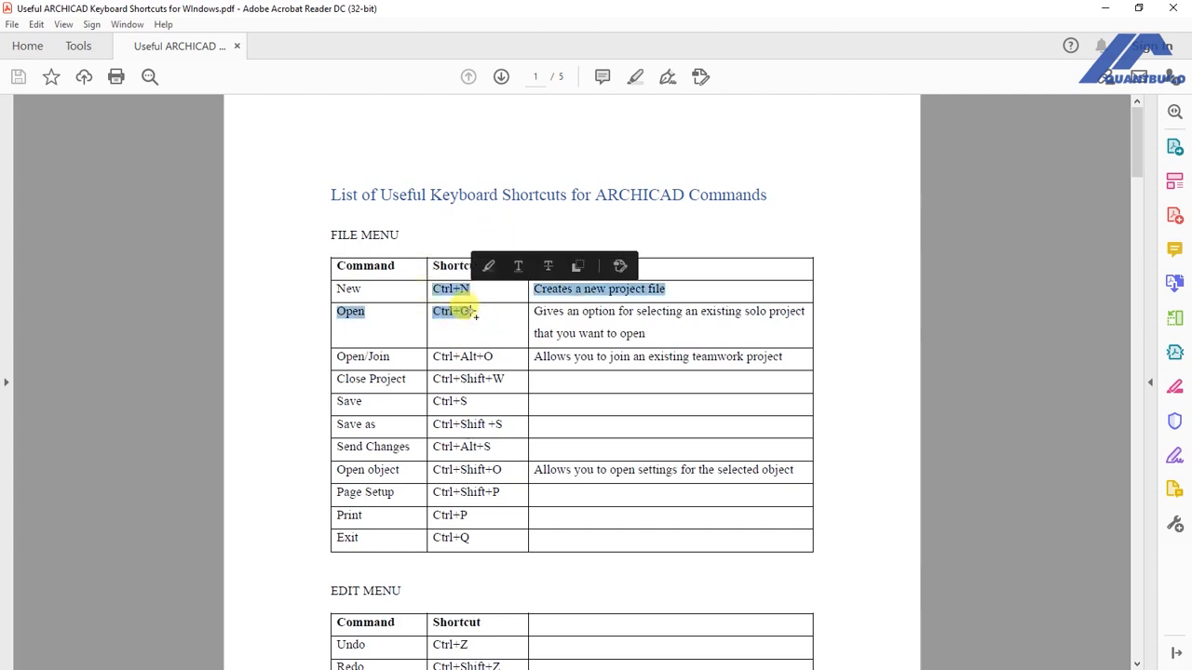